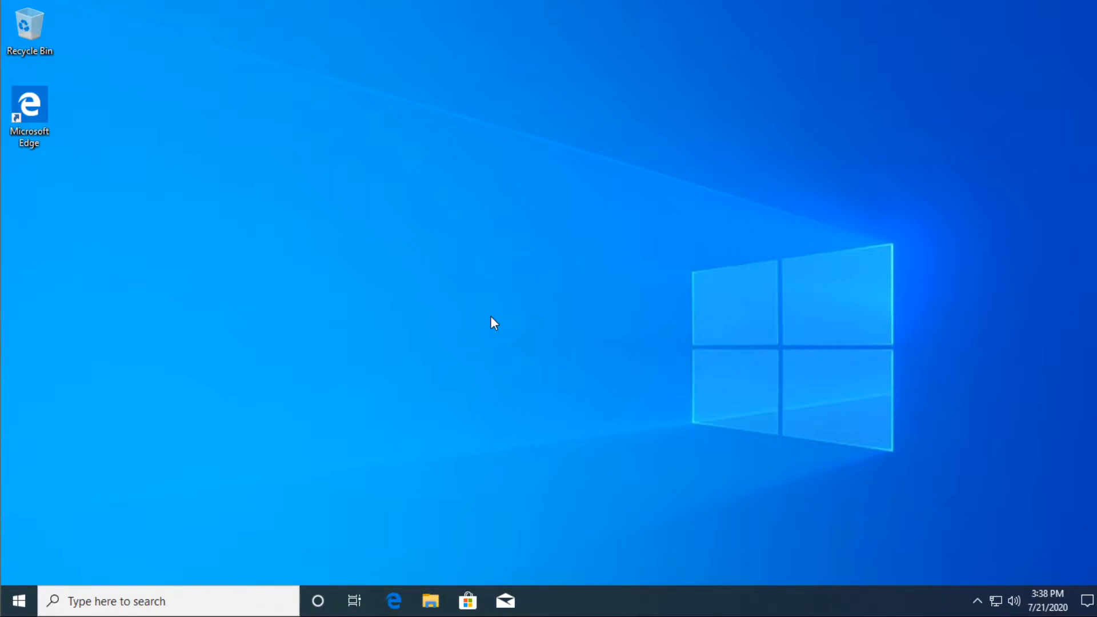
{"action": "mouse_move", "coordinate": [444, 259]}
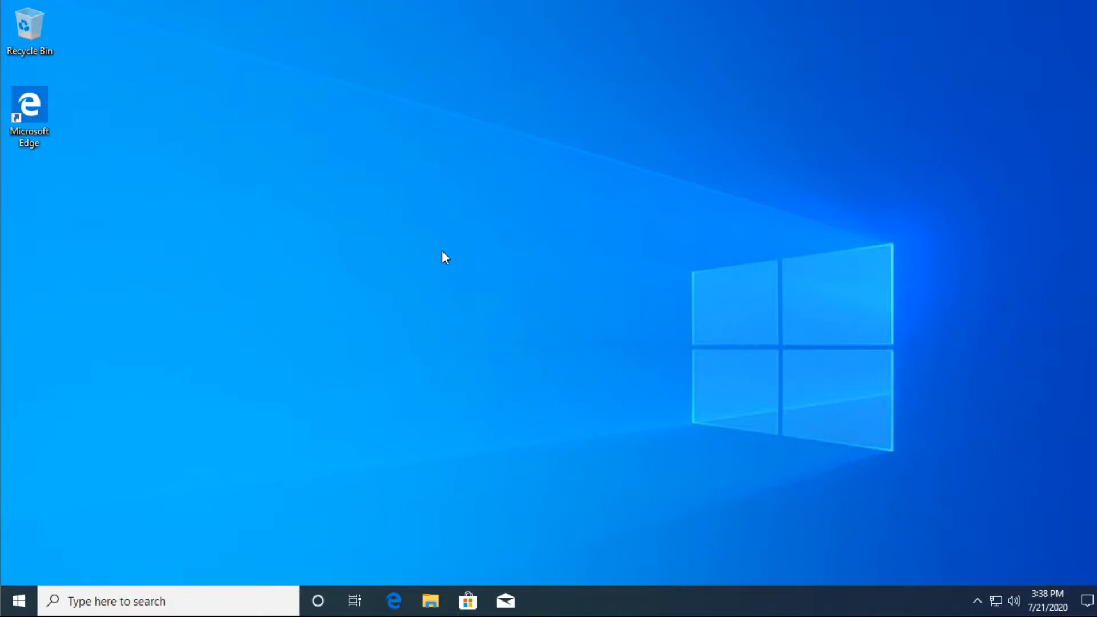
{"action": "mouse_move", "coordinate": [173, 512]}
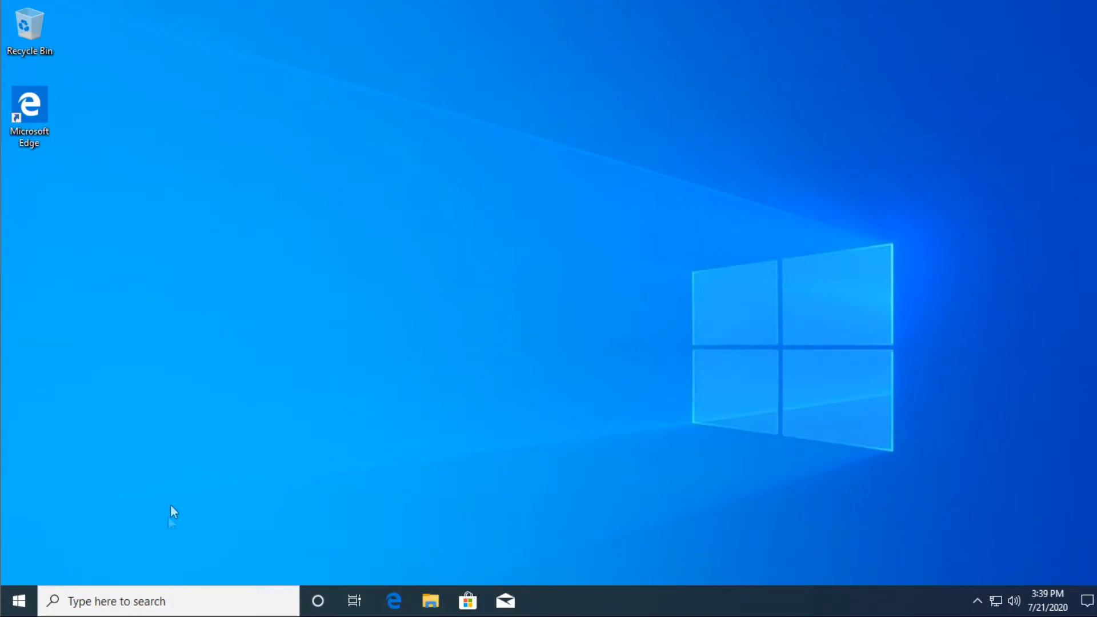
Launch an elevated Command Prompt from the 'cmd' search result, approving the UAC prompt.
{"action": "type", "text": "cmd"}
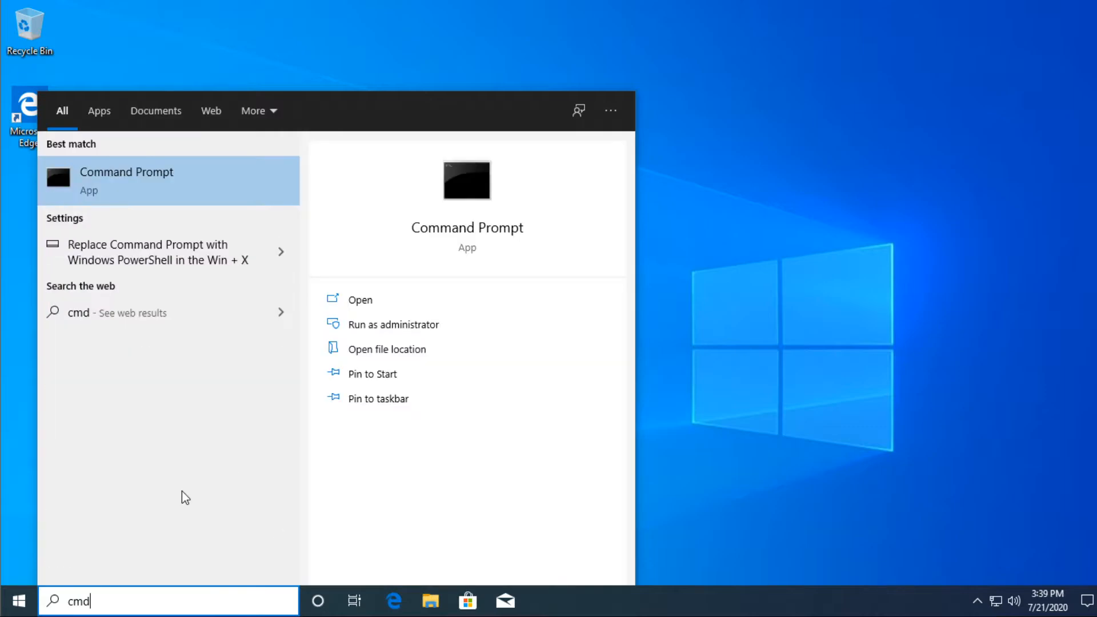
{"action": "right_click", "coordinate": [125, 179]}
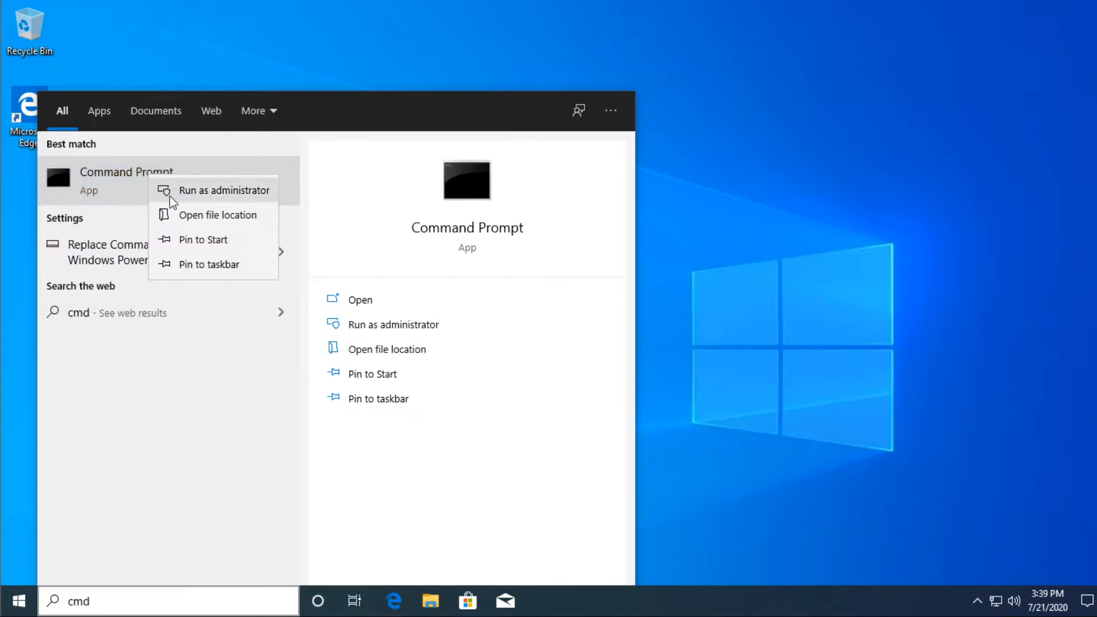
{"action": "left_click", "coordinate": [224, 190]}
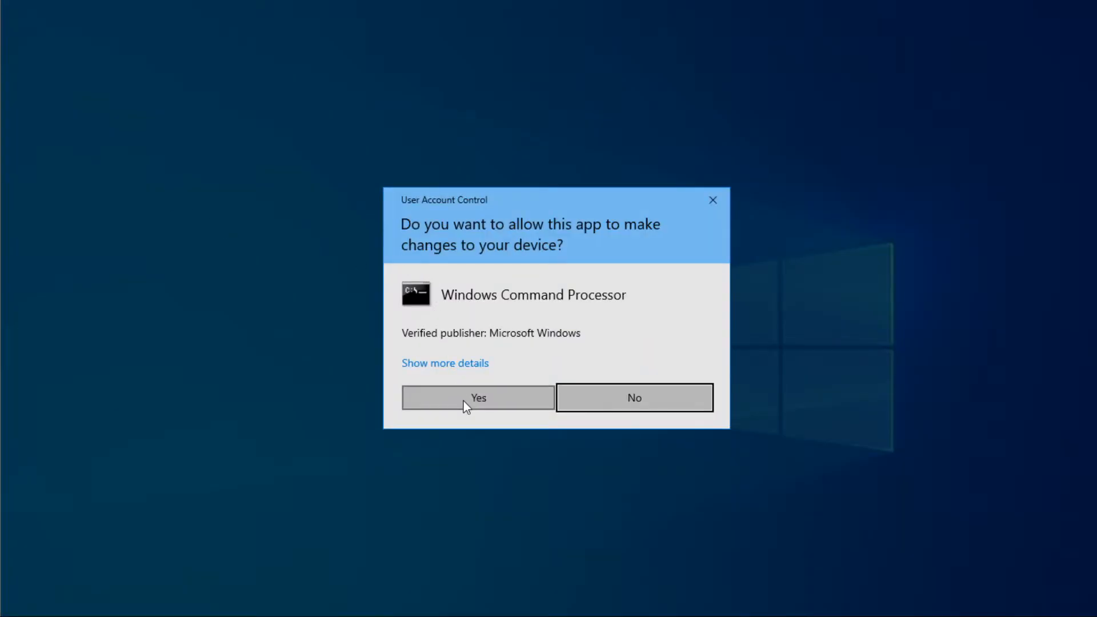
{"action": "left_click", "coordinate": [478, 398]}
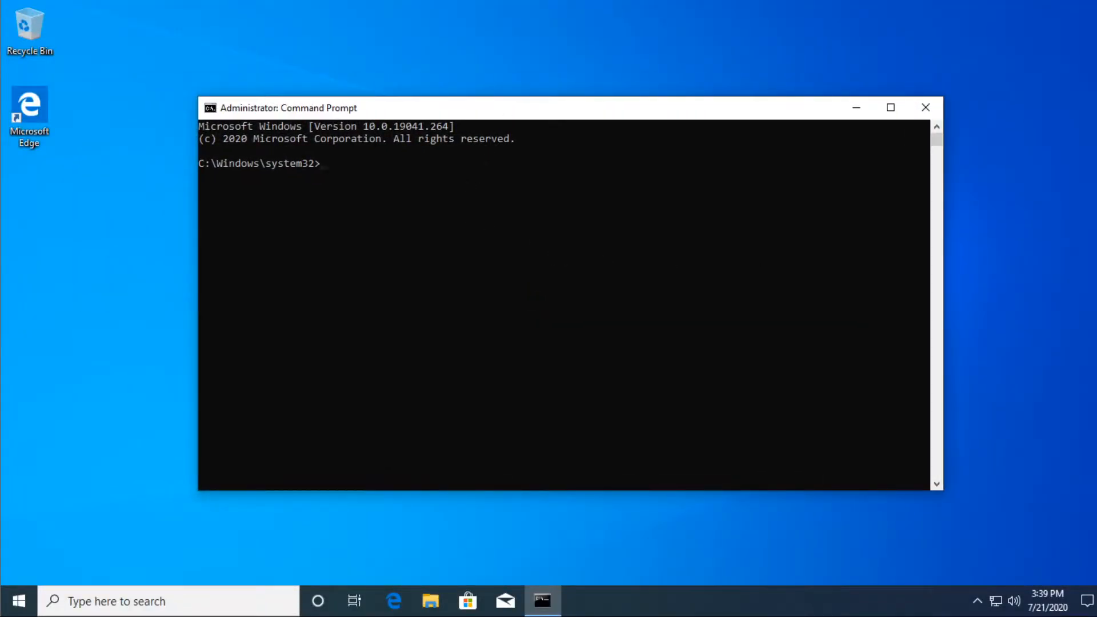
{"action": "mouse_move", "coordinate": [405, 201]}
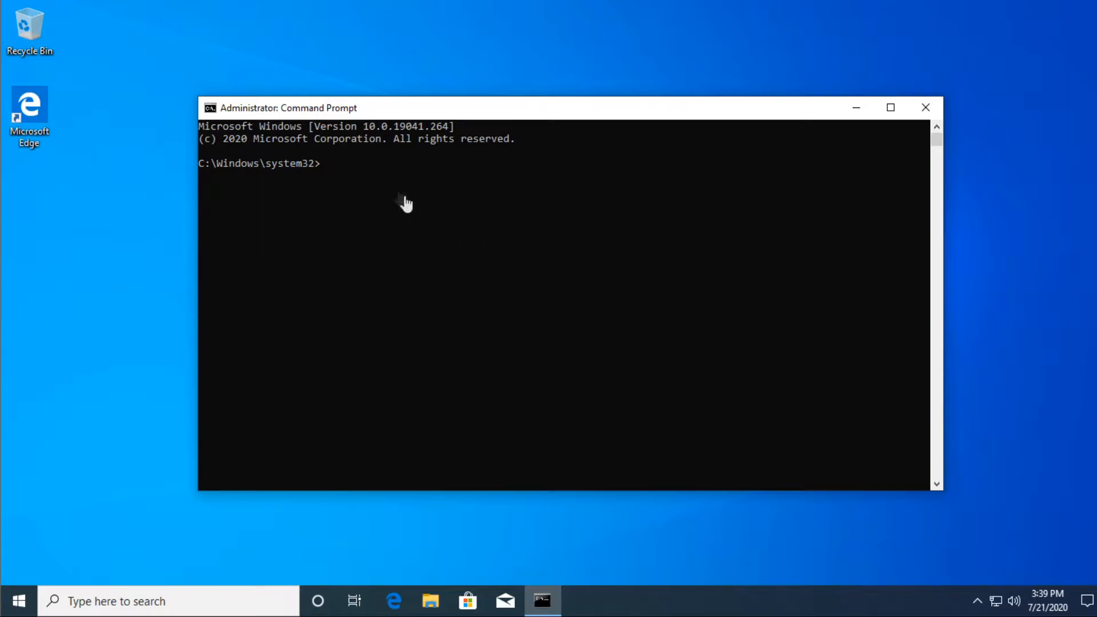
Run DISM /Online /Cleanup-Image with /CheckHealth and then /ScanHealth.
{"action": "type", "text": "dism /Online /Cleanup-Image /CheckHealth"}
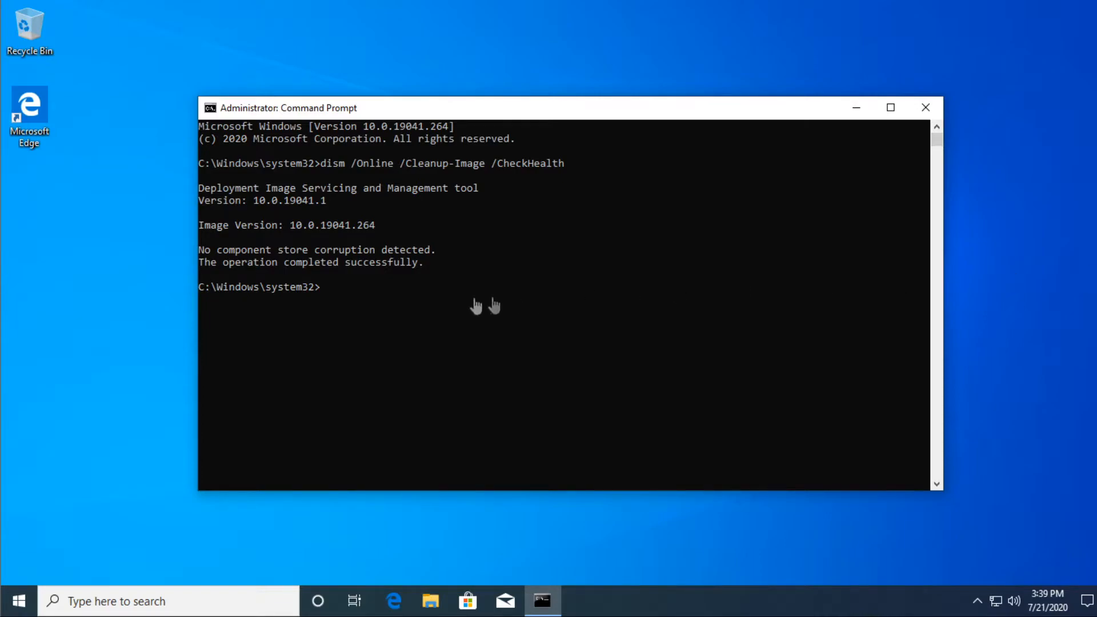
{"action": "type", "text": "dism /Online /Cleanup-Image /ScanHealth"}
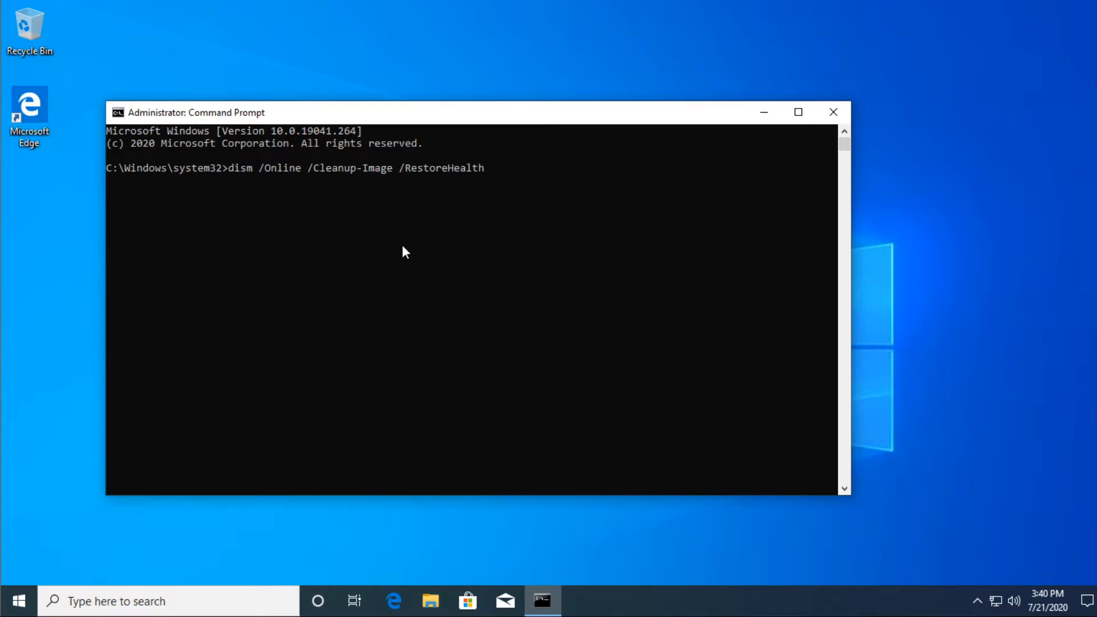
Run sfc /scannow to scan protected system files.
{"action": "type", "text": "sfc /scannow"}
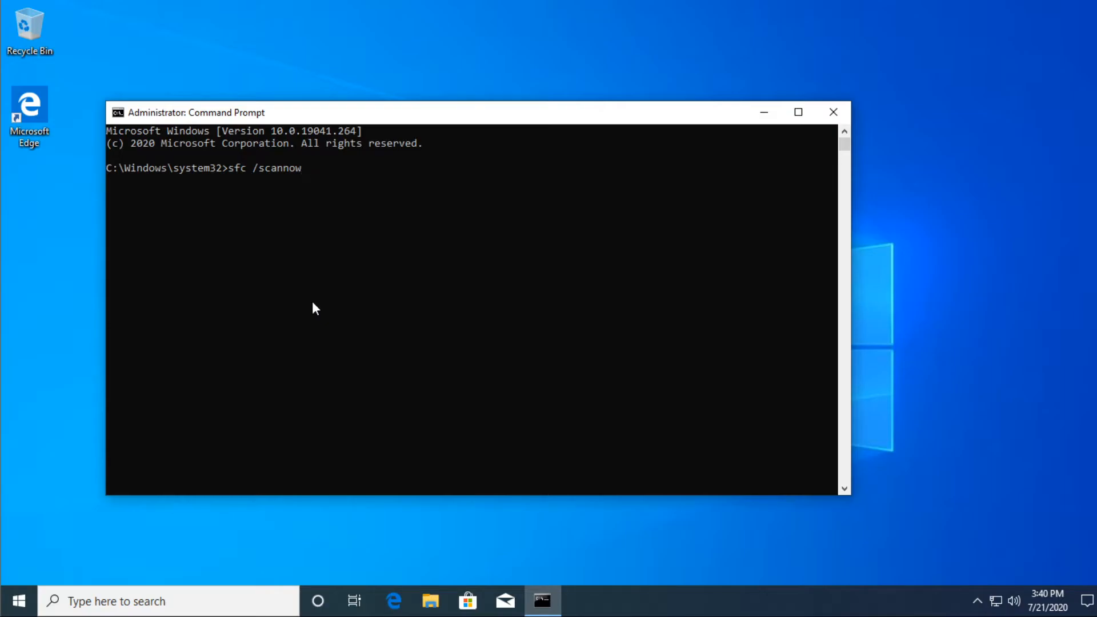
{"action": "mouse_move", "coordinate": [346, 316]}
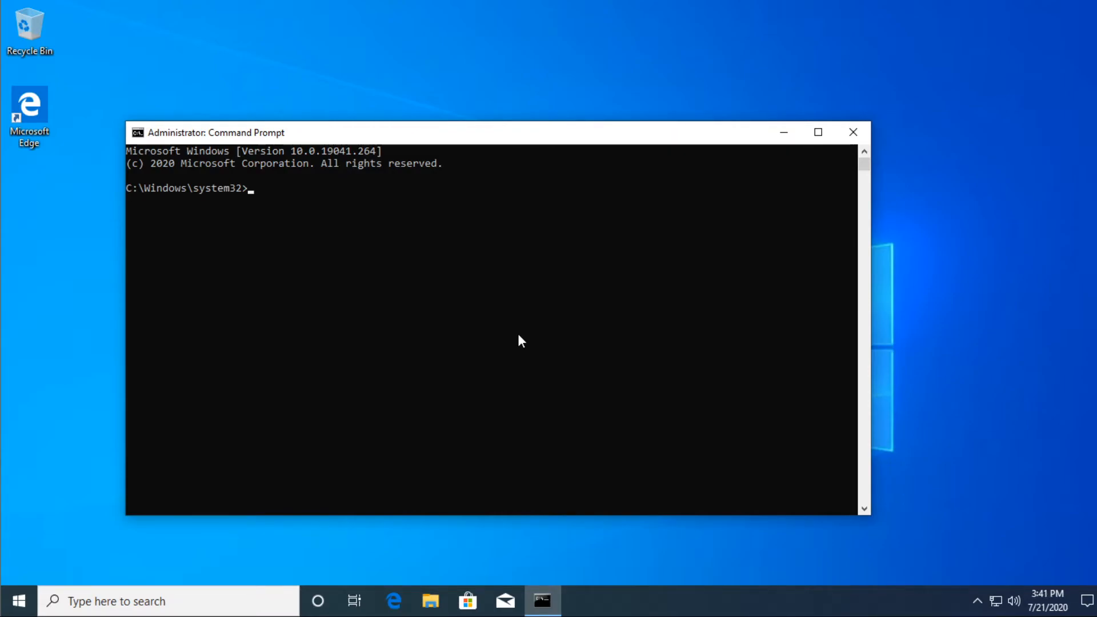
Enter chkdsk C: /f, then close the Command Prompt window.
{"action": "type", "text": "chkdsk C: /f"}
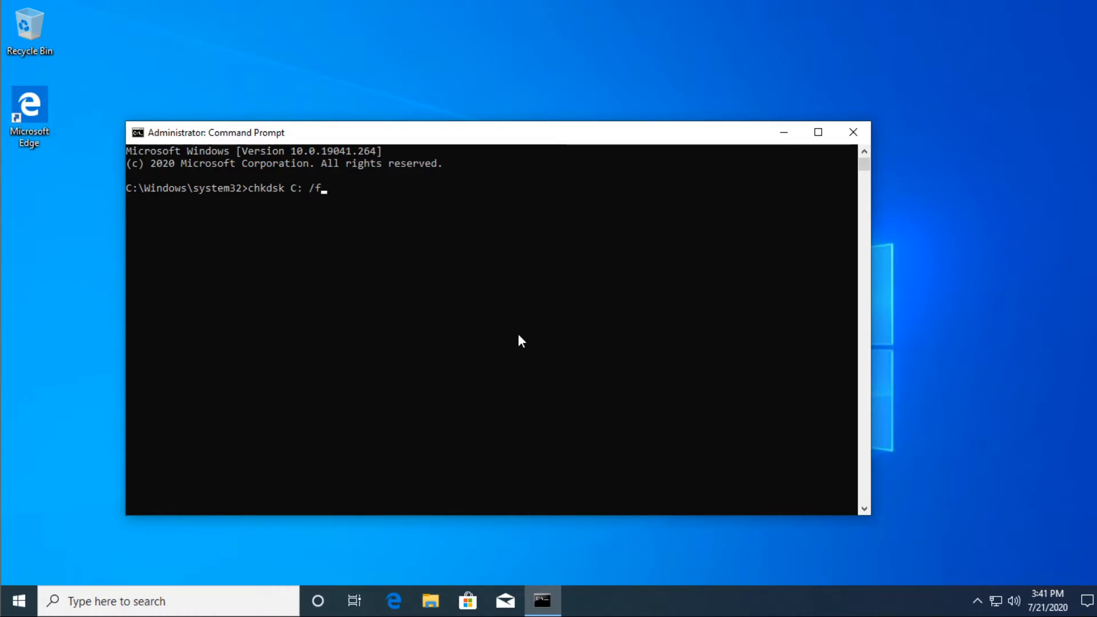
{"action": "mouse_move", "coordinate": [252, 202]}
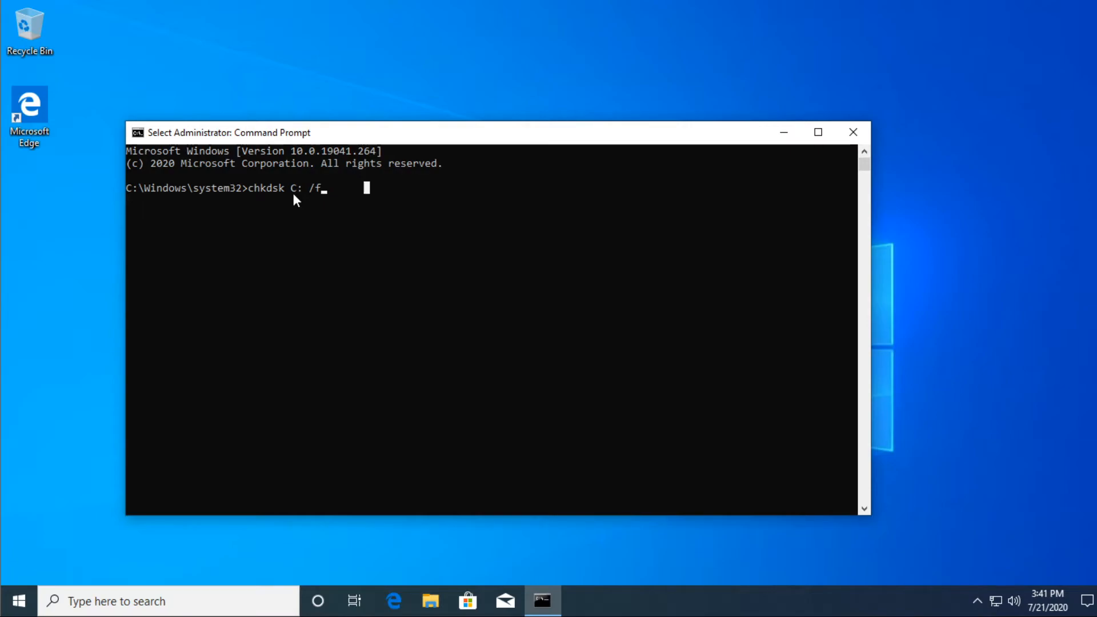
{"action": "mouse_move", "coordinate": [341, 257]}
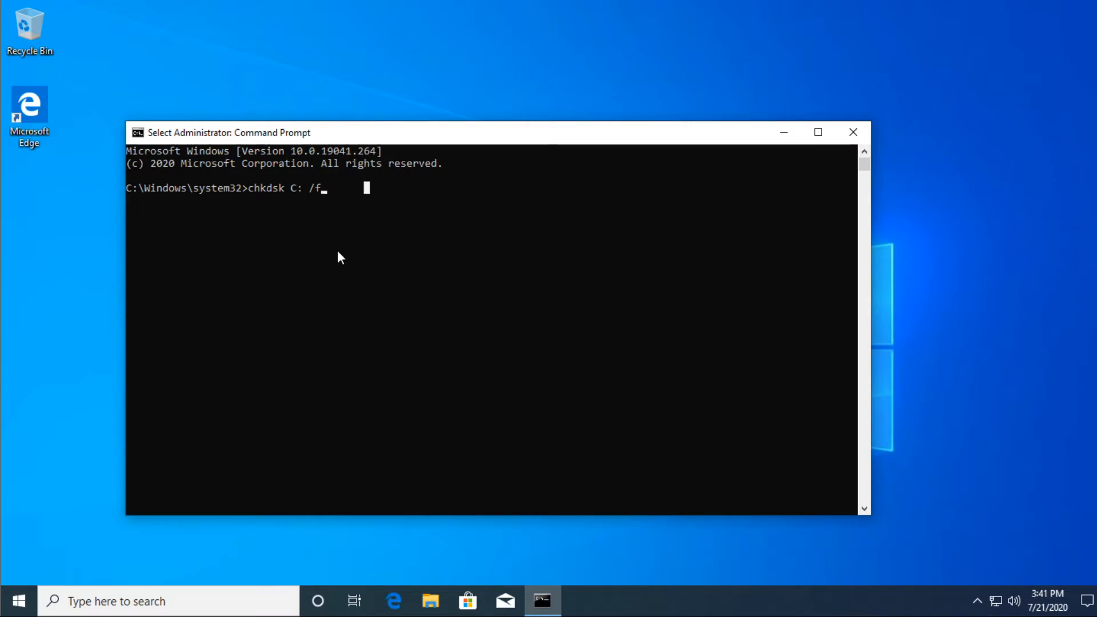
{"action": "left_click", "coordinate": [852, 132]}
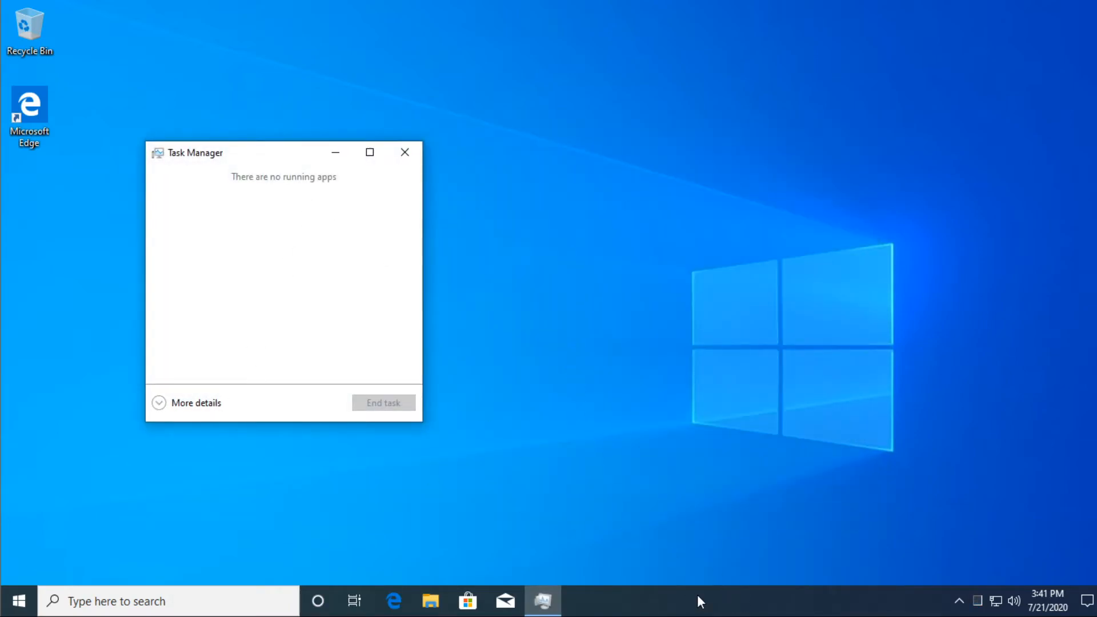
Expand Task Manager to full details and show the Startup list with its four entries.
{"action": "left_click", "coordinate": [186, 402]}
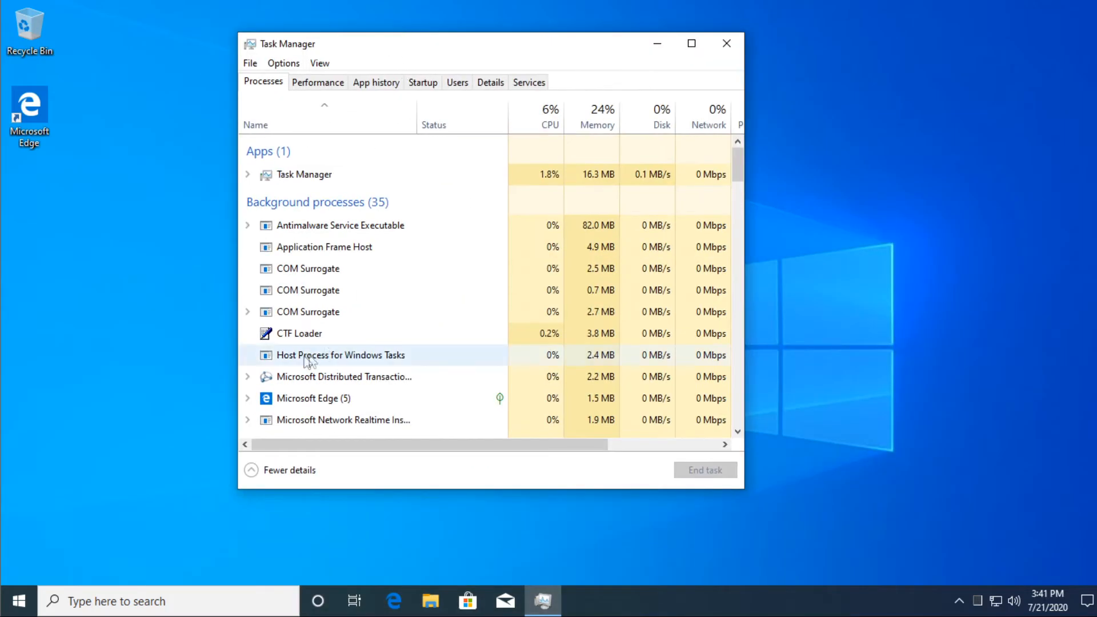
{"action": "left_click", "coordinate": [423, 82]}
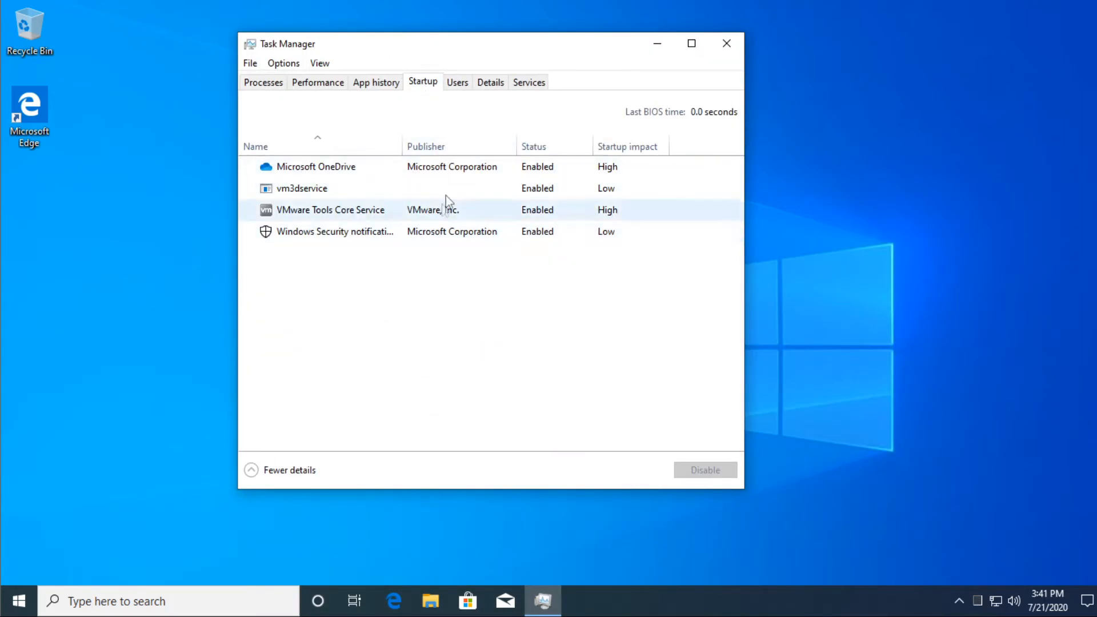
{"action": "left_click", "coordinate": [338, 167]}
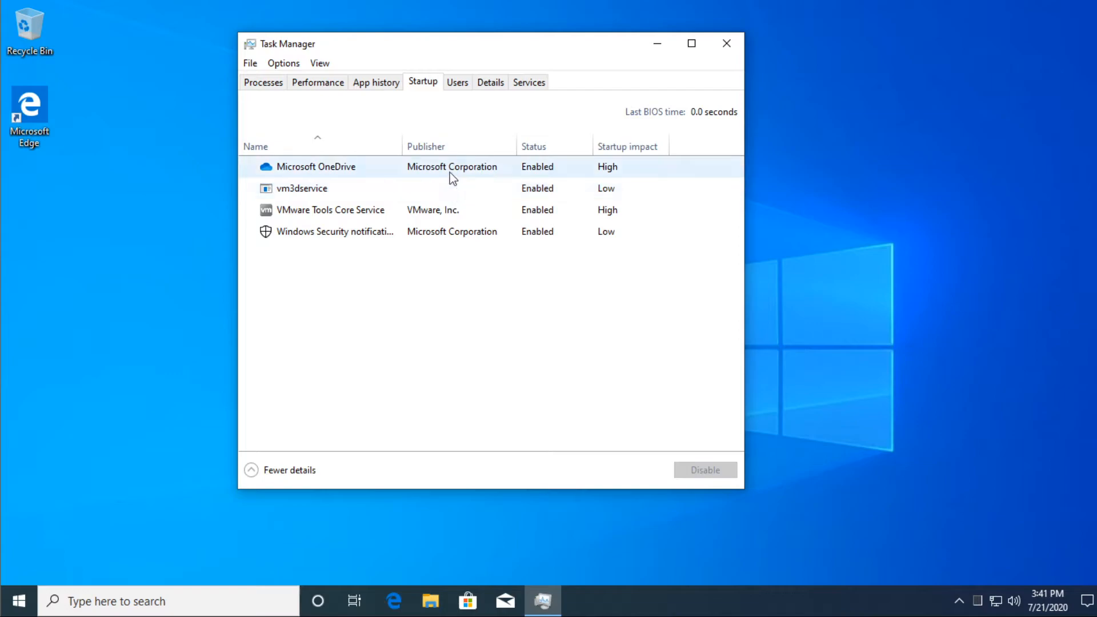
{"action": "left_click", "coordinate": [302, 189]}
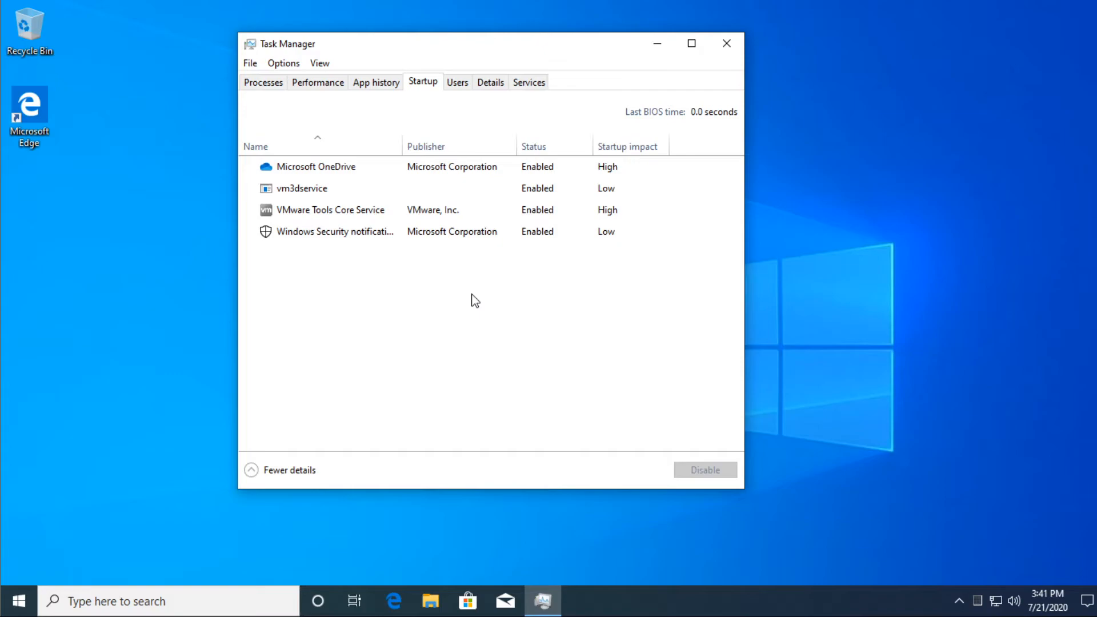
{"action": "mouse_move", "coordinate": [498, 291]}
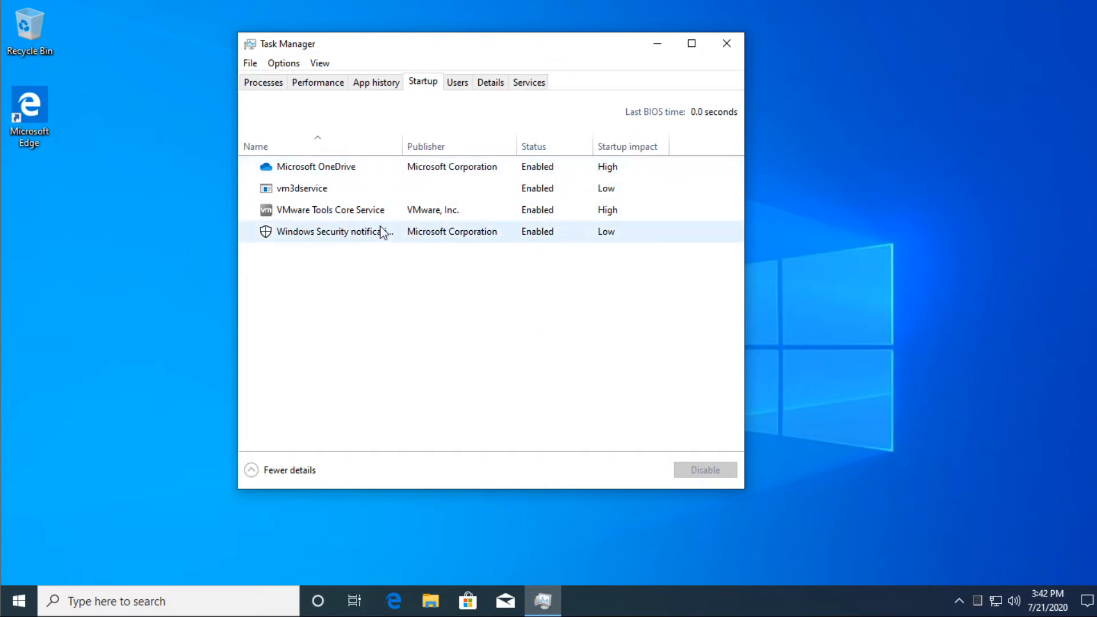
Disable the Microsoft OneDrive startup entry and close Task Manager.
{"action": "left_click", "coordinate": [315, 167]}
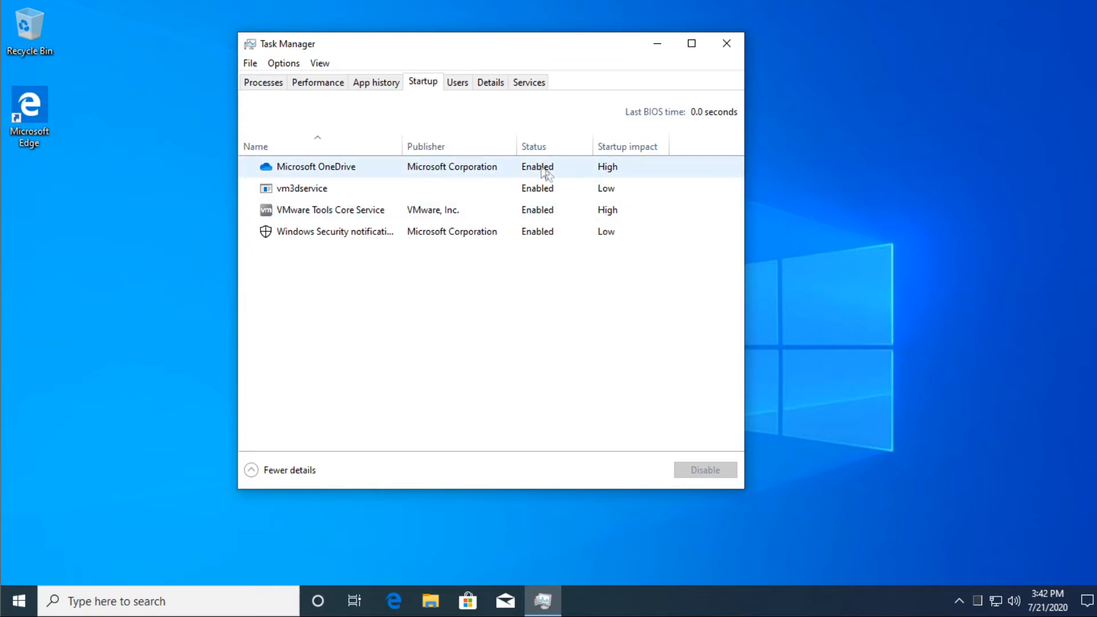
{"action": "mouse_move", "coordinate": [532, 171]}
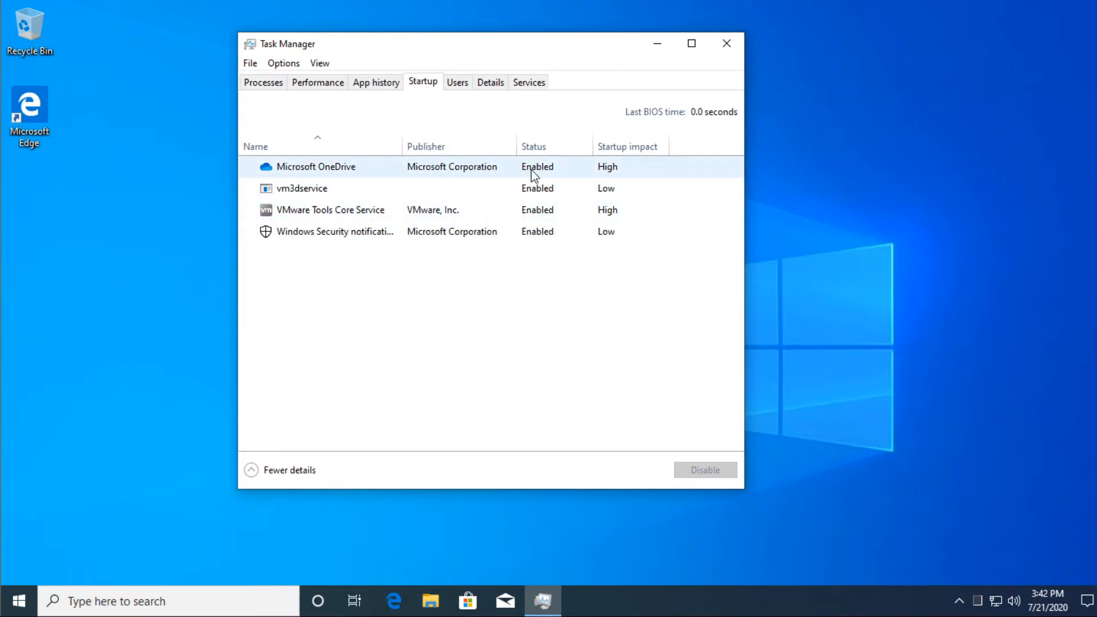
{"action": "left_click", "coordinate": [315, 167]}
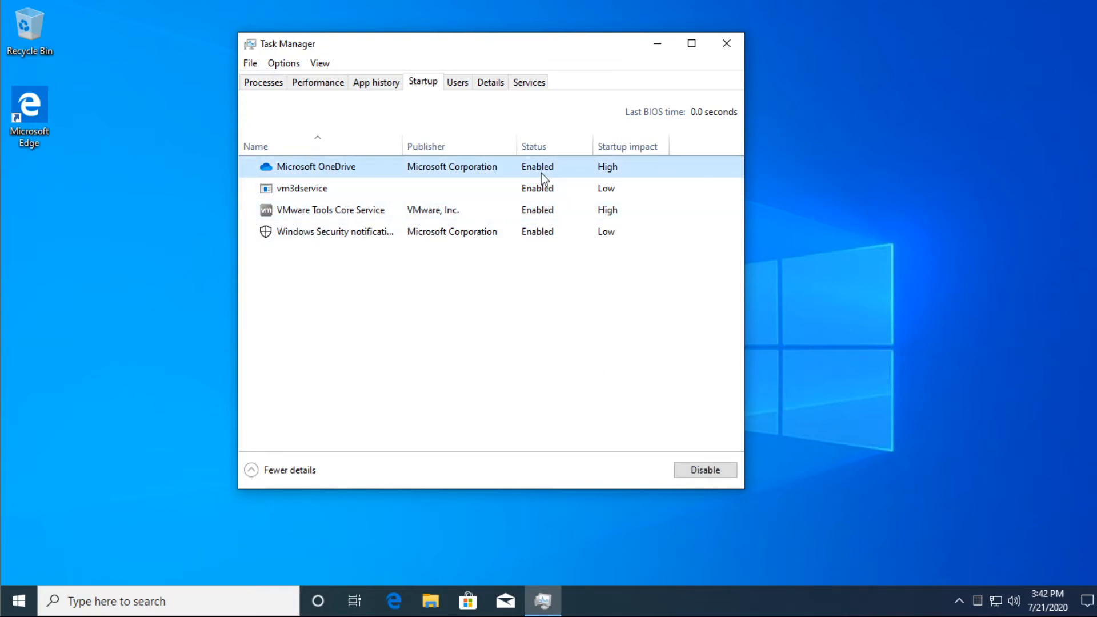
{"action": "left_click", "coordinate": [705, 470]}
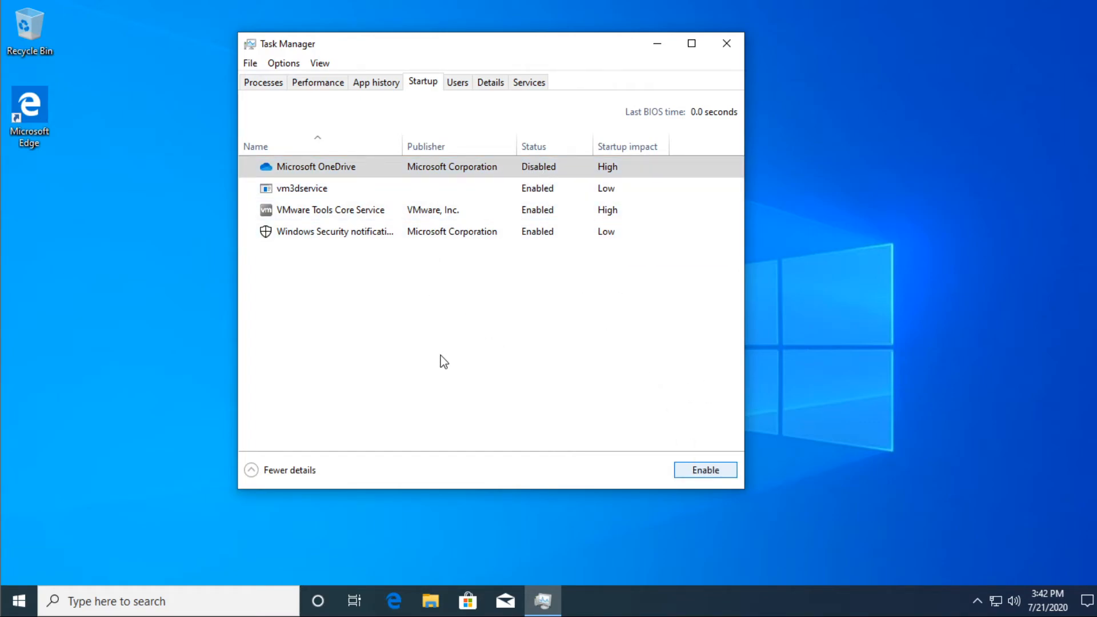
{"action": "mouse_move", "coordinate": [430, 268]}
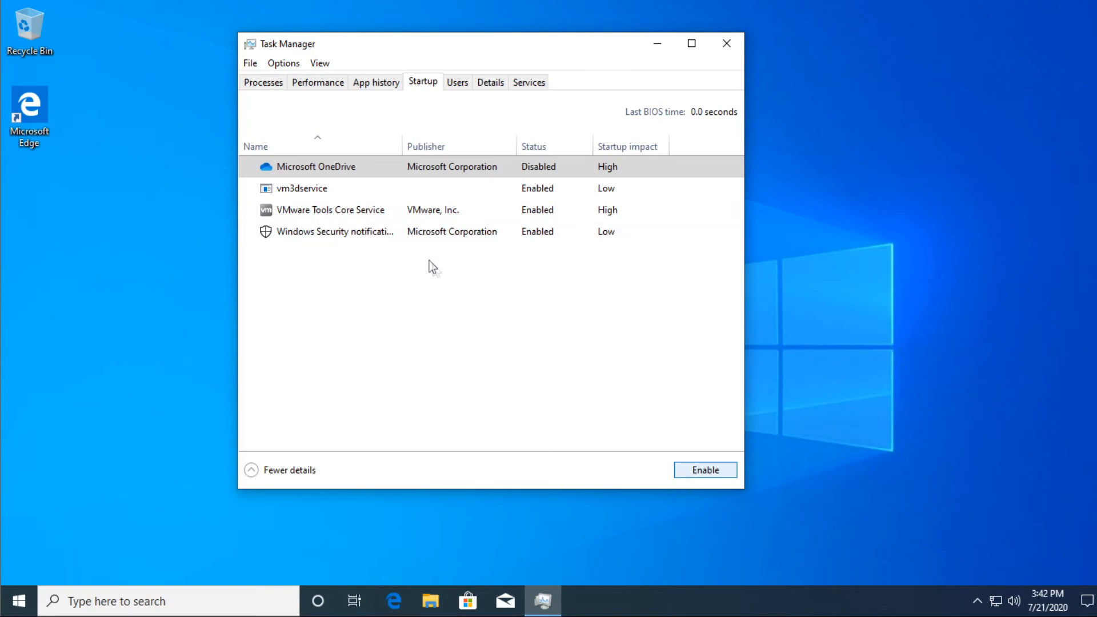
{"action": "mouse_move", "coordinate": [414, 89]}
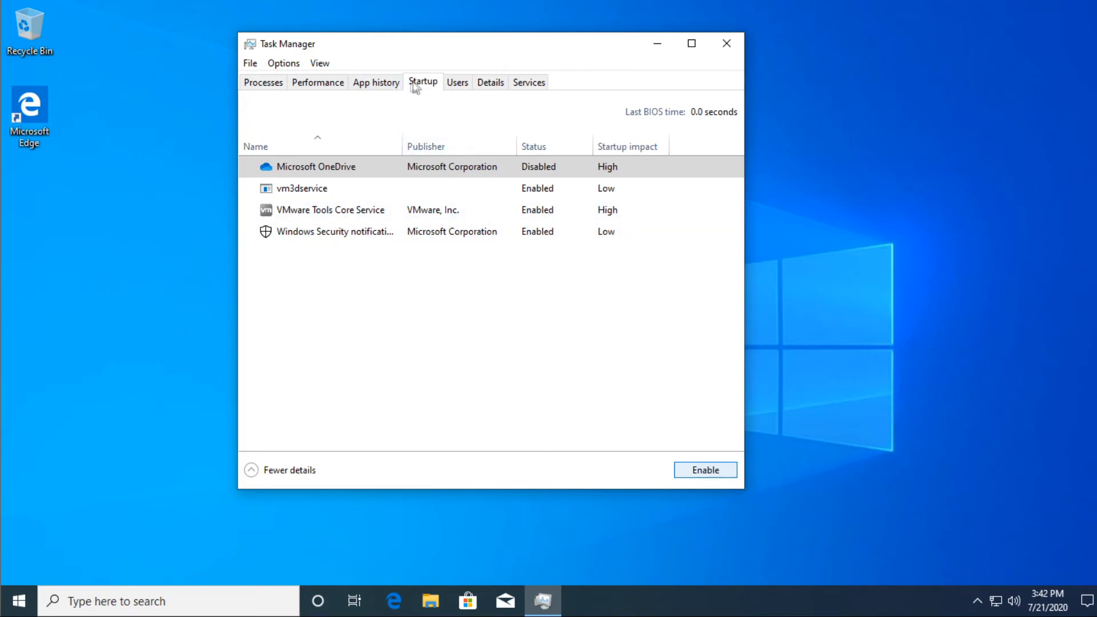
{"action": "left_click", "coordinate": [726, 44]}
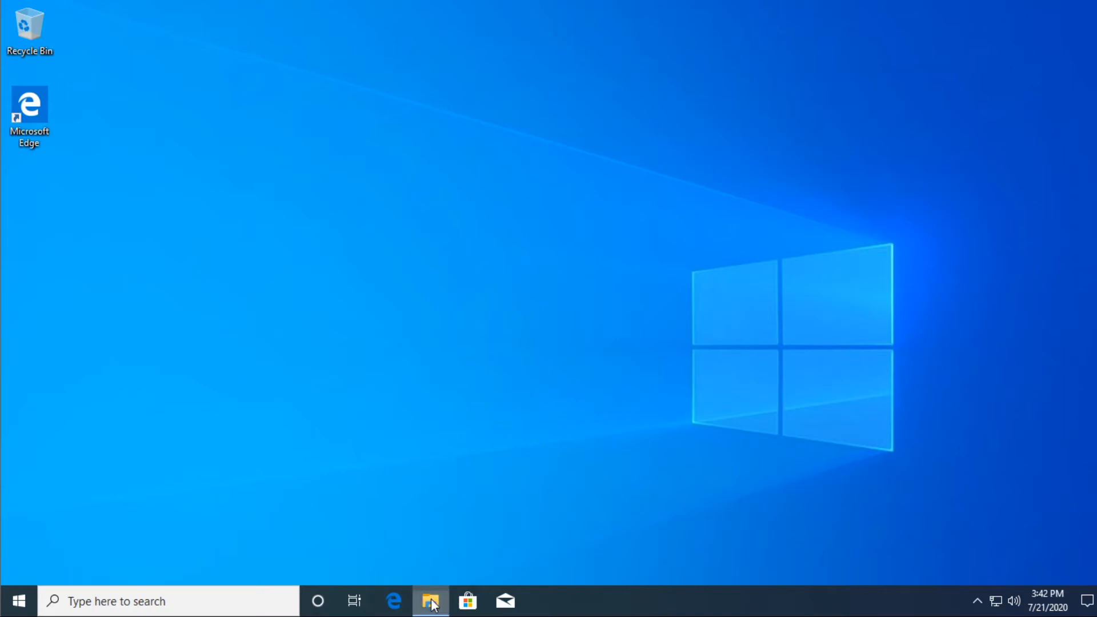
From This PC, show Local Disk (C:) Properties Tools and launch Optimize Drives.
{"action": "left_click", "coordinate": [432, 601]}
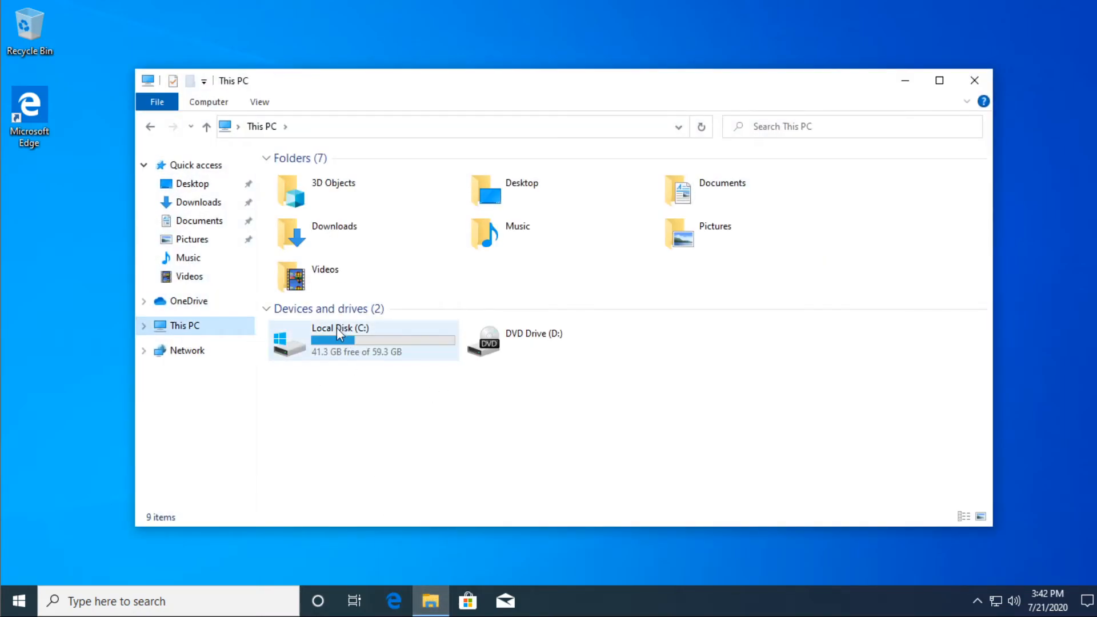
{"action": "right_click", "coordinate": [338, 334]}
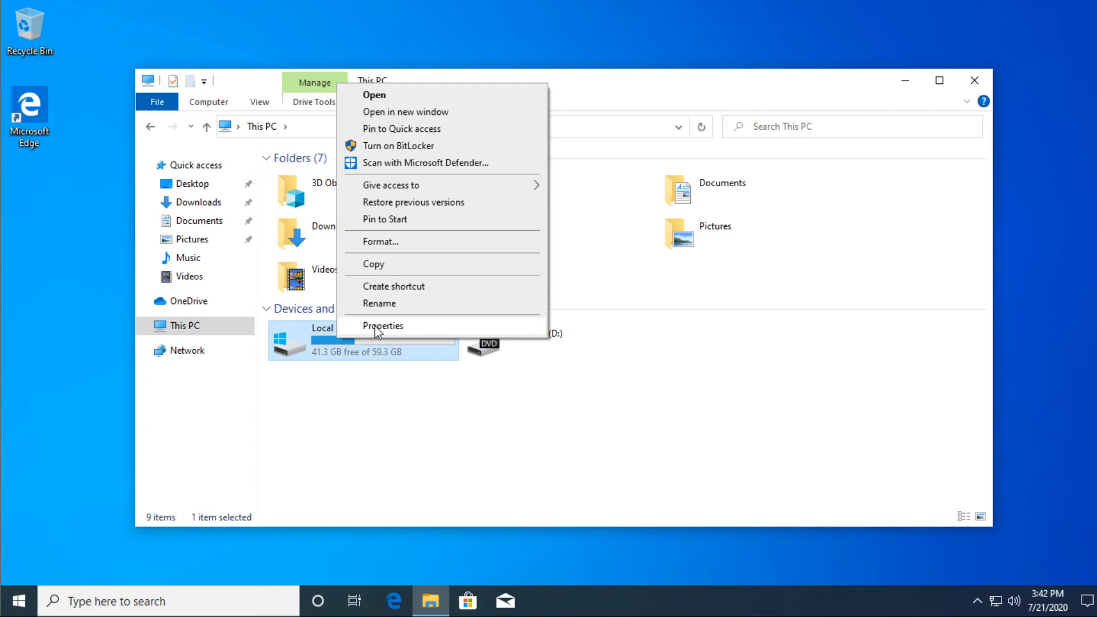
{"action": "left_click", "coordinate": [383, 325]}
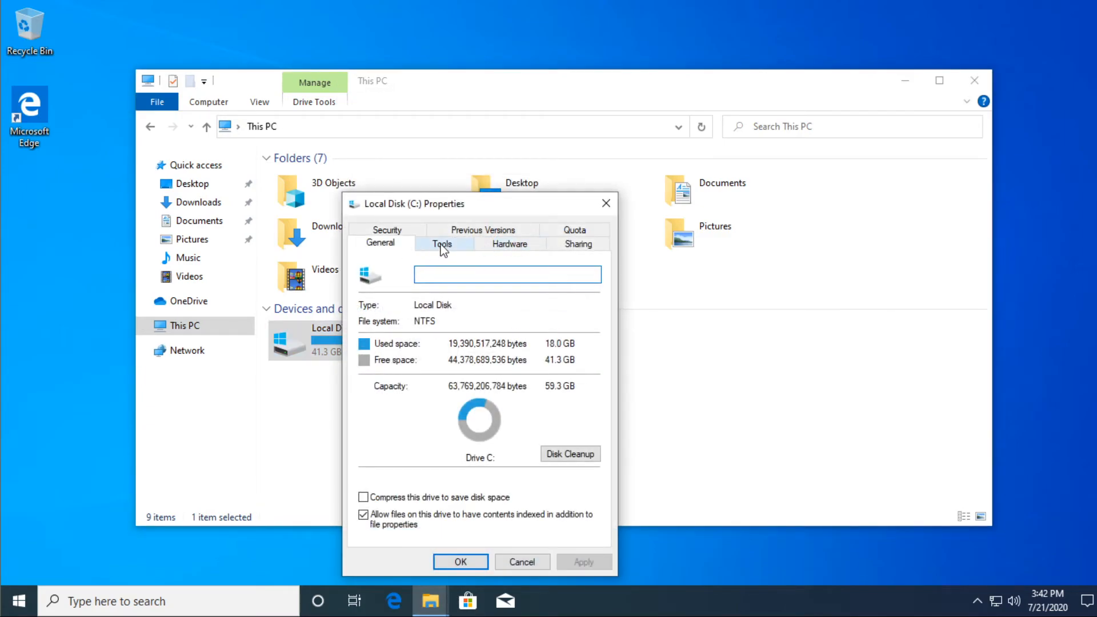
{"action": "left_click", "coordinate": [441, 244]}
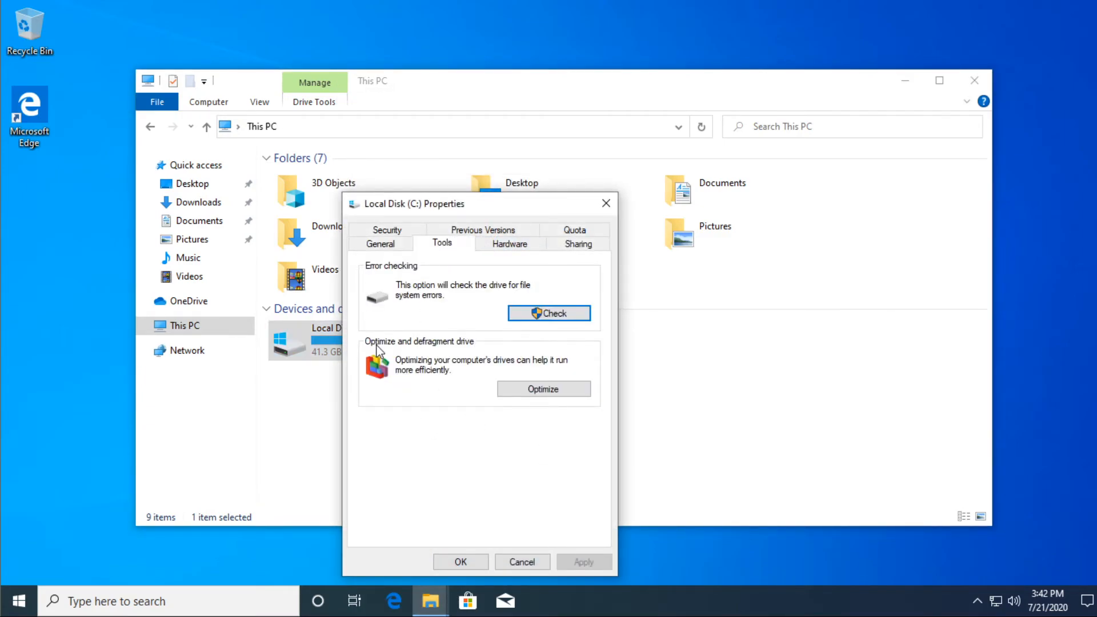
{"action": "mouse_move", "coordinate": [416, 375]}
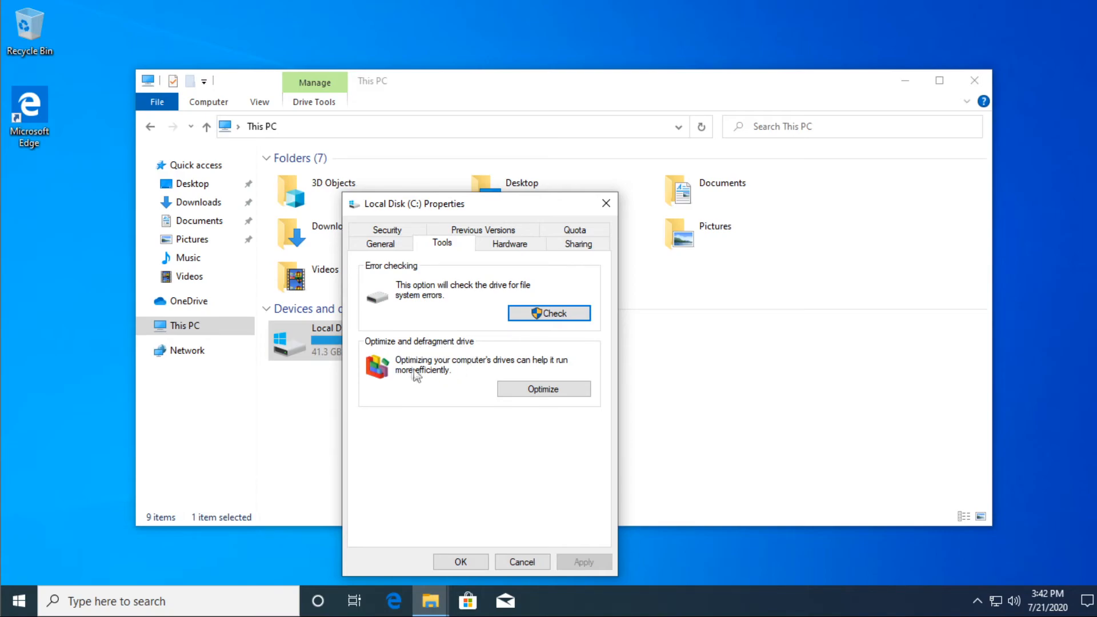
{"action": "mouse_move", "coordinate": [561, 368]}
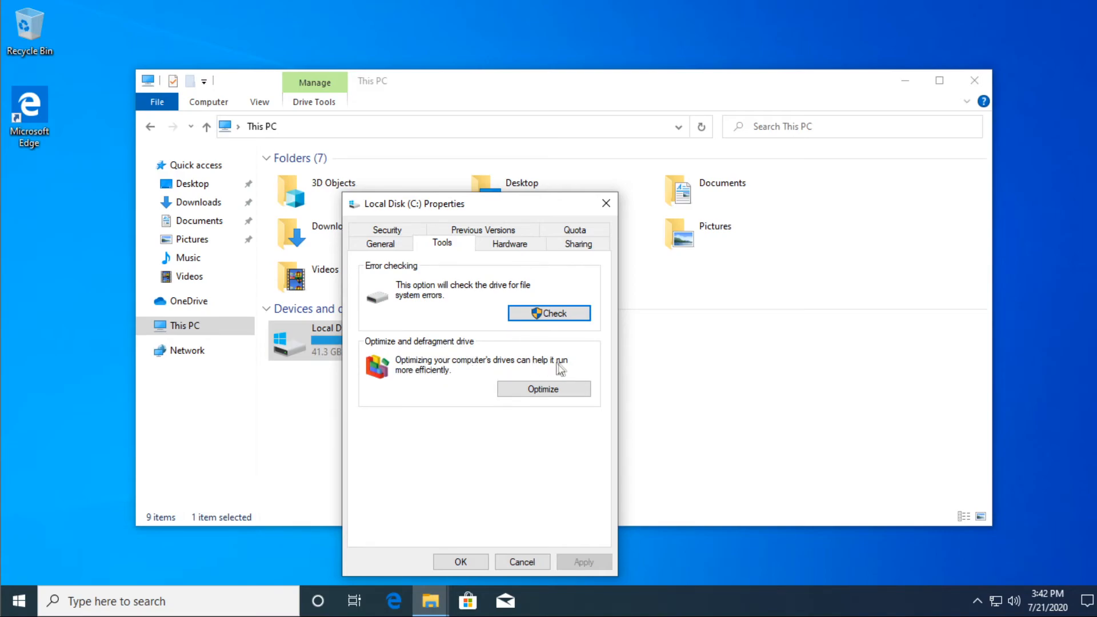
{"action": "left_click", "coordinate": [544, 388]}
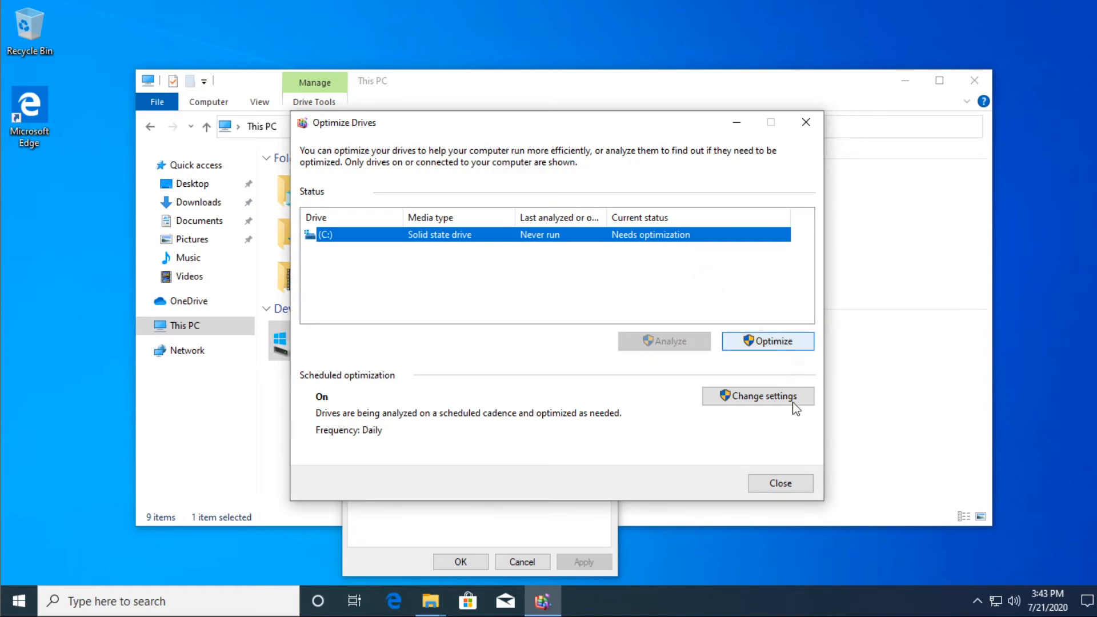
{"action": "mouse_move", "coordinate": [748, 352]}
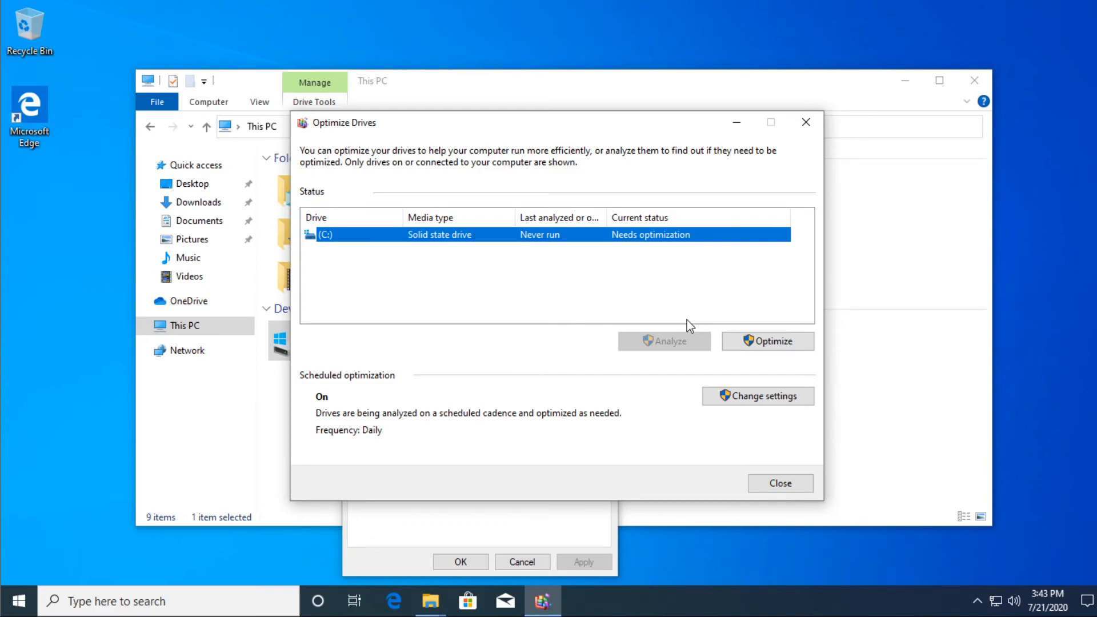
{"action": "mouse_move", "coordinate": [658, 244]}
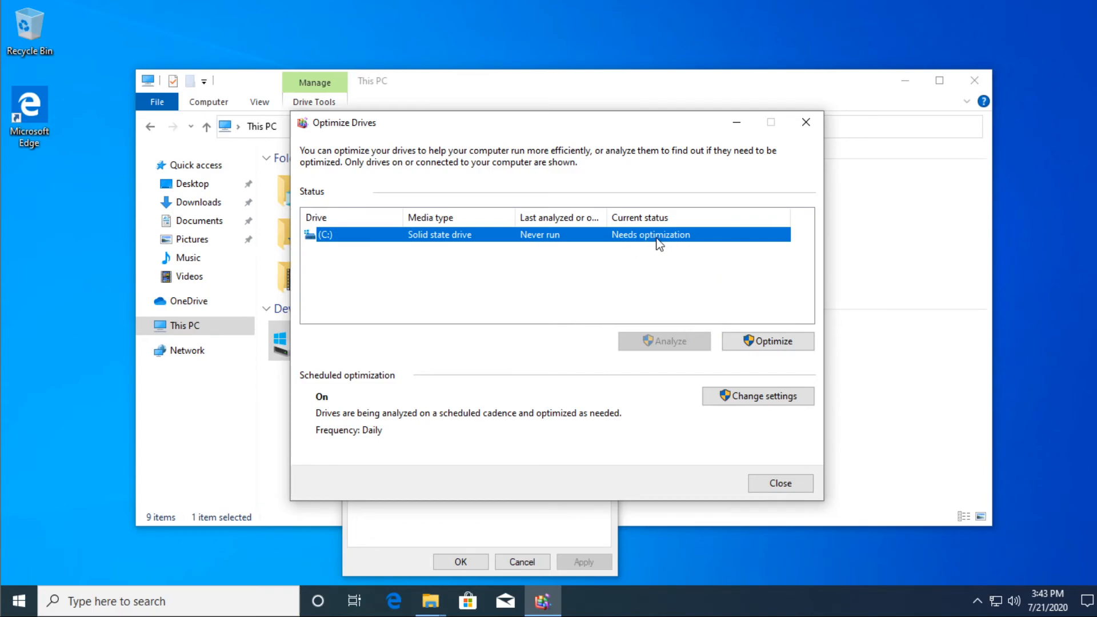
{"action": "mouse_move", "coordinate": [702, 274]}
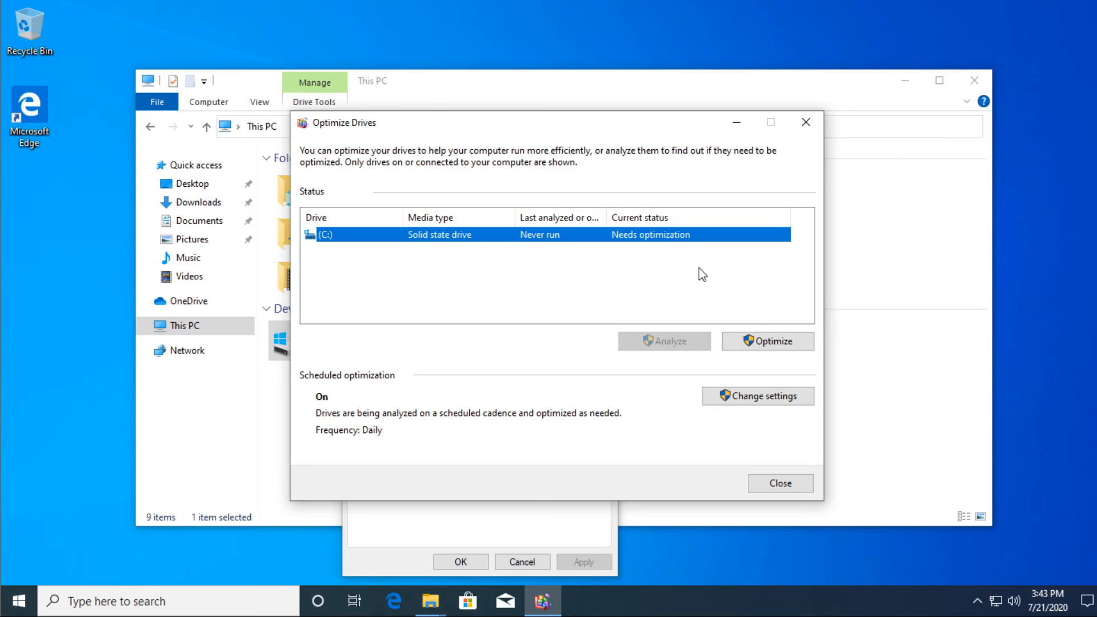
{"action": "mouse_move", "coordinate": [828, 132]}
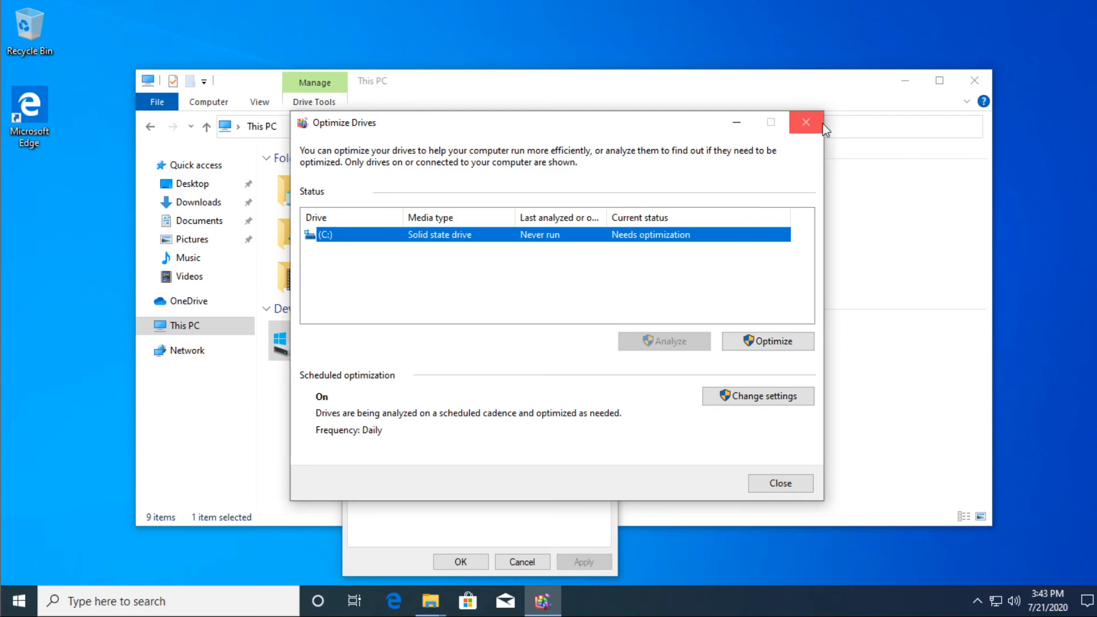
Close the Optimize Drives window after reviewing the C: SSD status.
{"action": "left_click", "coordinate": [806, 121]}
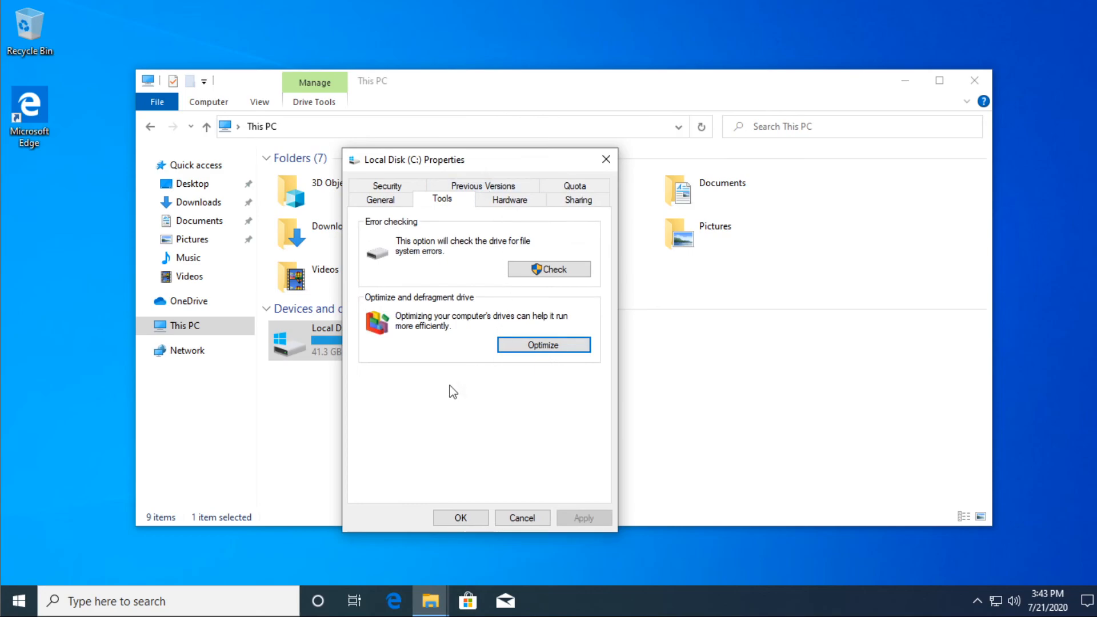
Close the Local Disk (C:) Properties dialog and the File Explorer window.
{"action": "left_click", "coordinate": [523, 518]}
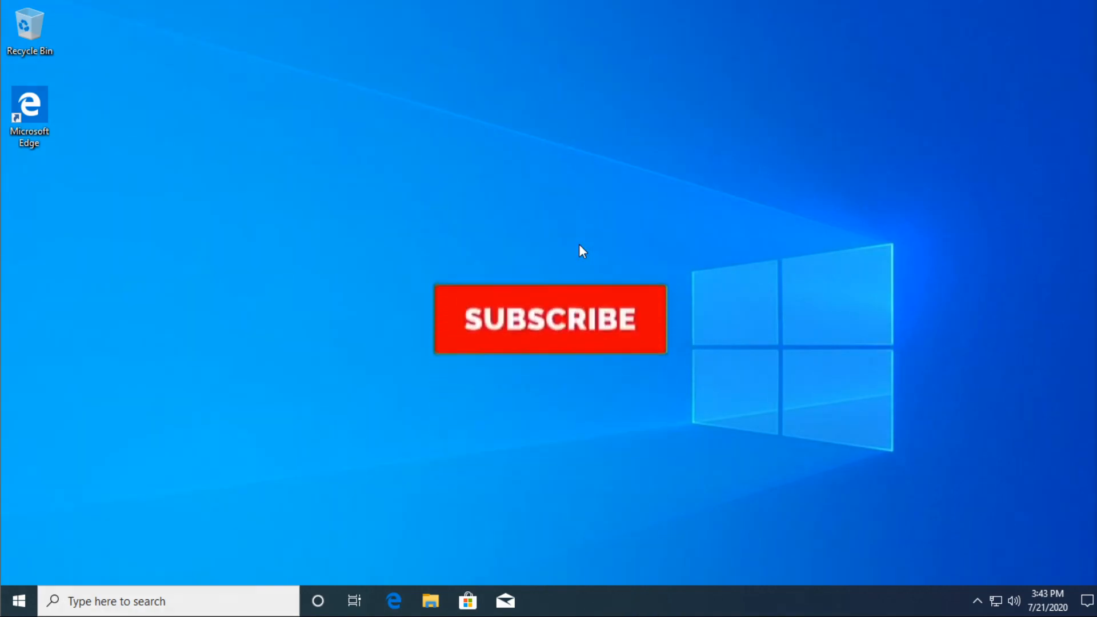
{"action": "left_click", "coordinate": [550, 319]}
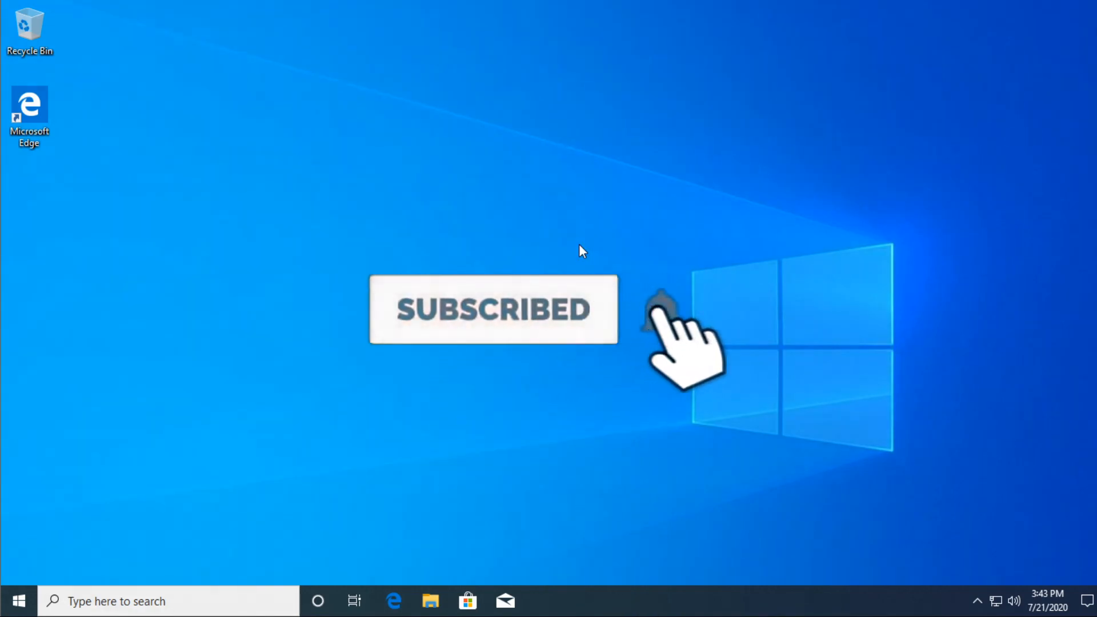